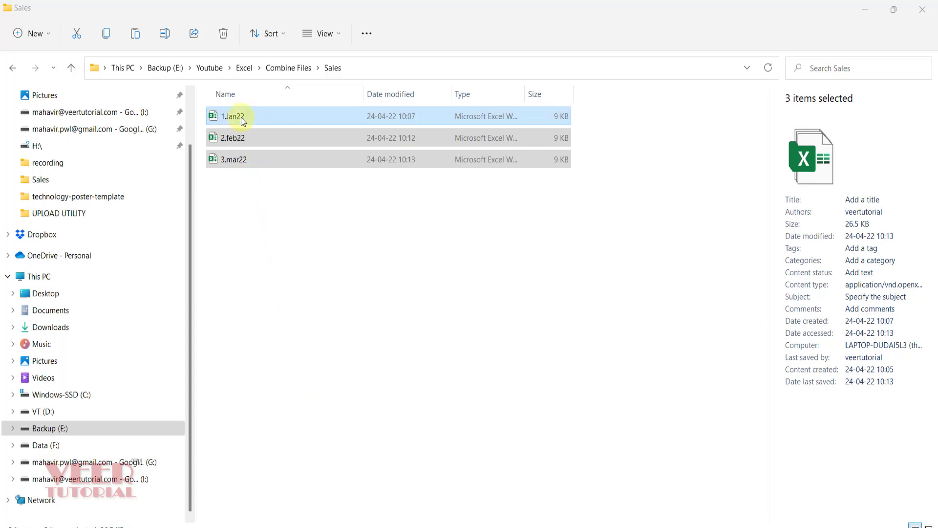
Open the 1.Jan22, 2.feb22 and 3.mar22 sales workbooks side by side.
{"action": "double_click", "coordinate": [234, 116]}
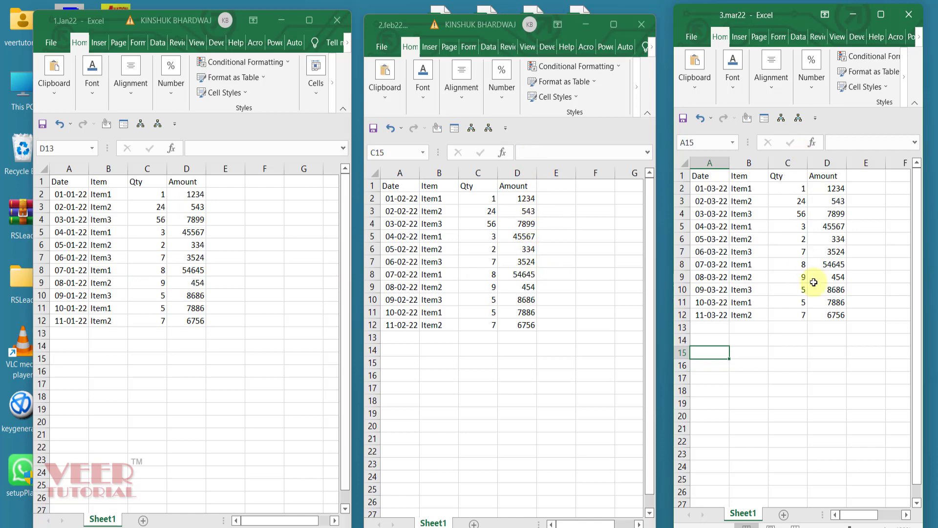
{"action": "mouse_move", "coordinate": [468, 504]}
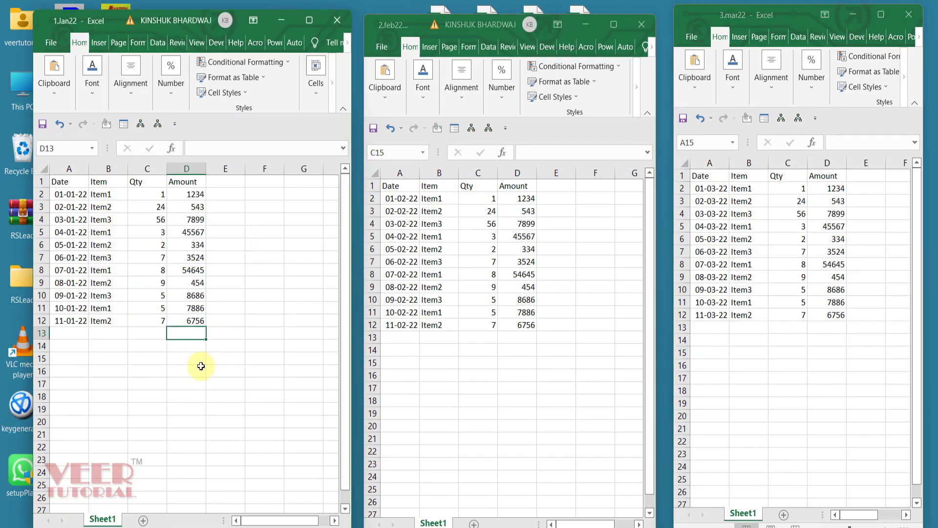
{"action": "mouse_move", "coordinate": [302, 494]}
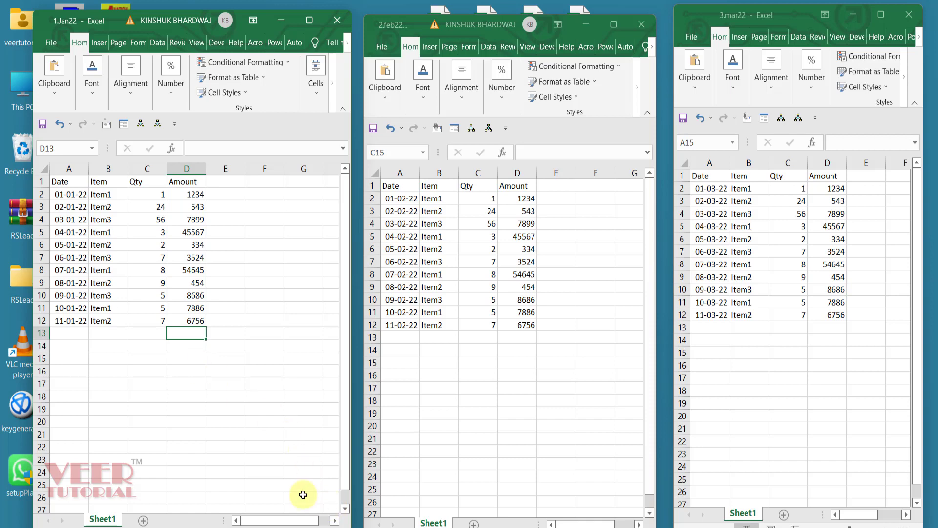
{"action": "mouse_move", "coordinate": [112, 198]}
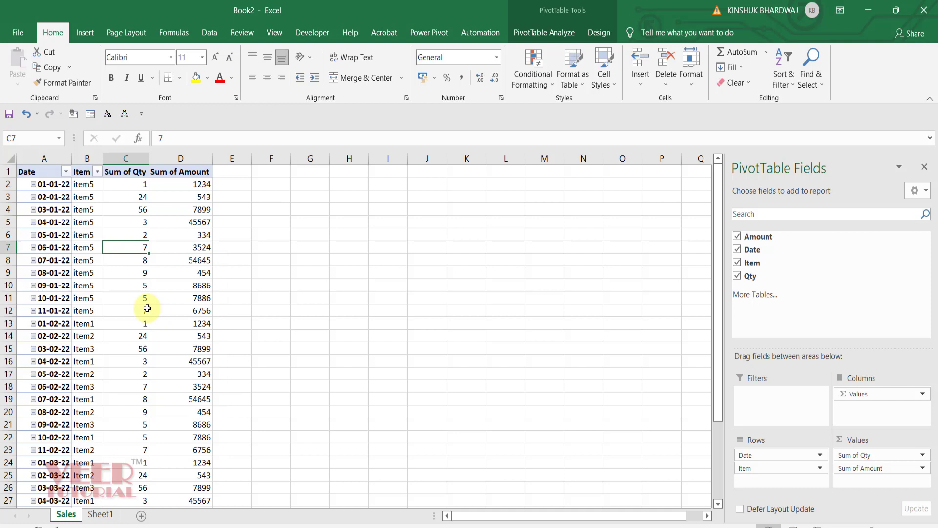
{"action": "mouse_move", "coordinate": [91, 205]}
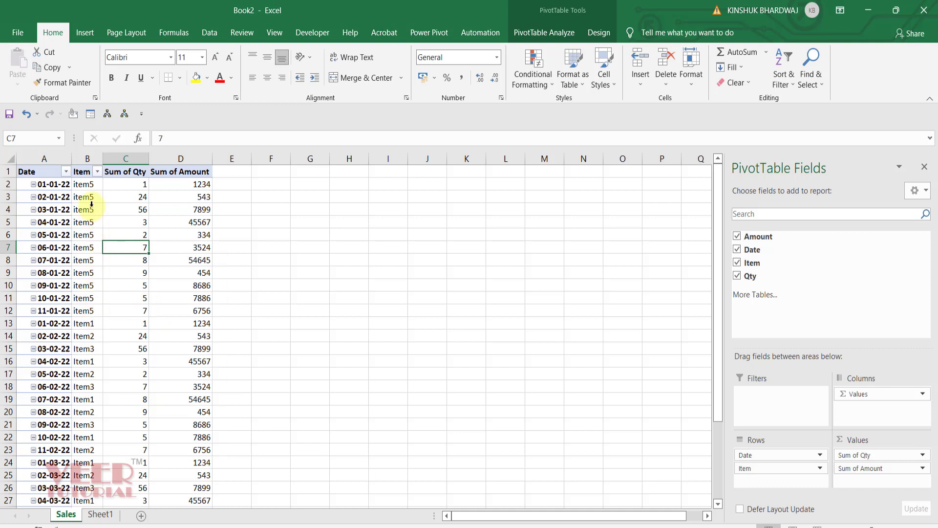
{"action": "mouse_move", "coordinate": [181, 209]}
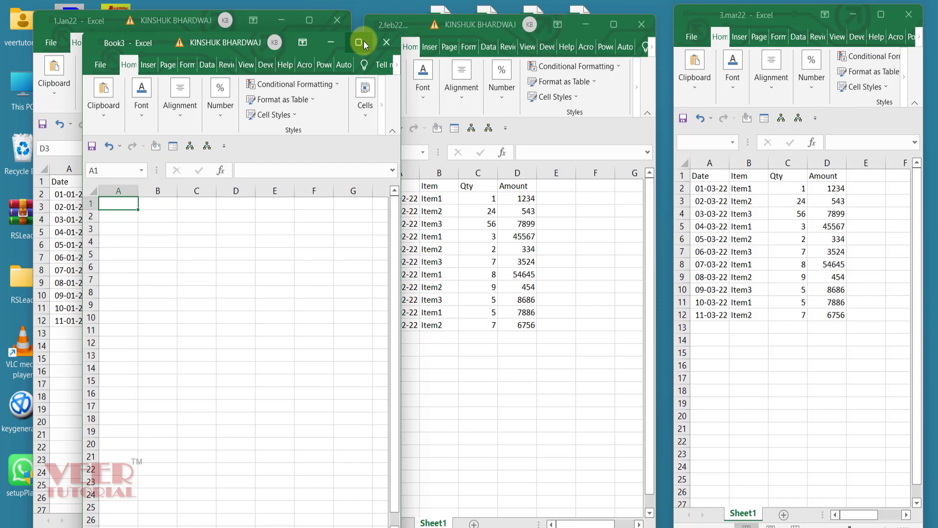
Maximize Book3 and start a From Folder data import from the Sales folder.
{"action": "left_click", "coordinate": [358, 42]}
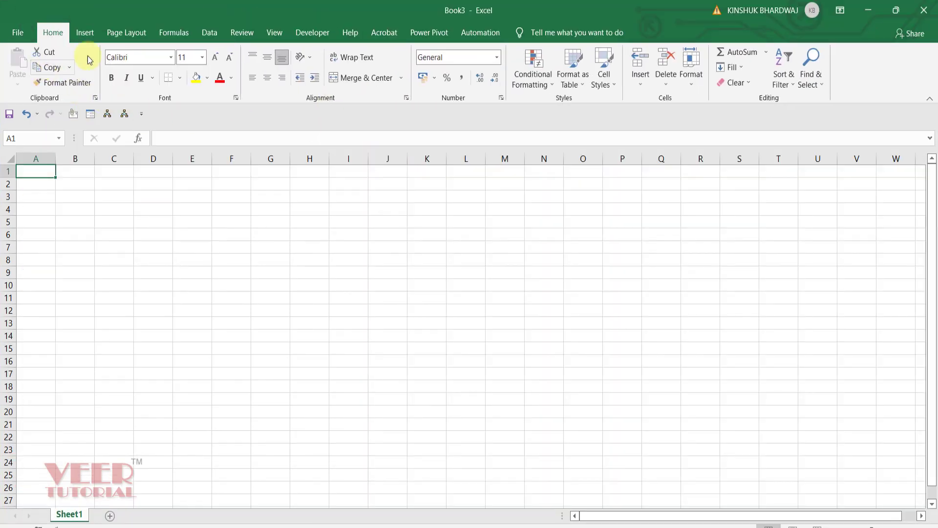
{"action": "left_click", "coordinate": [209, 32]}
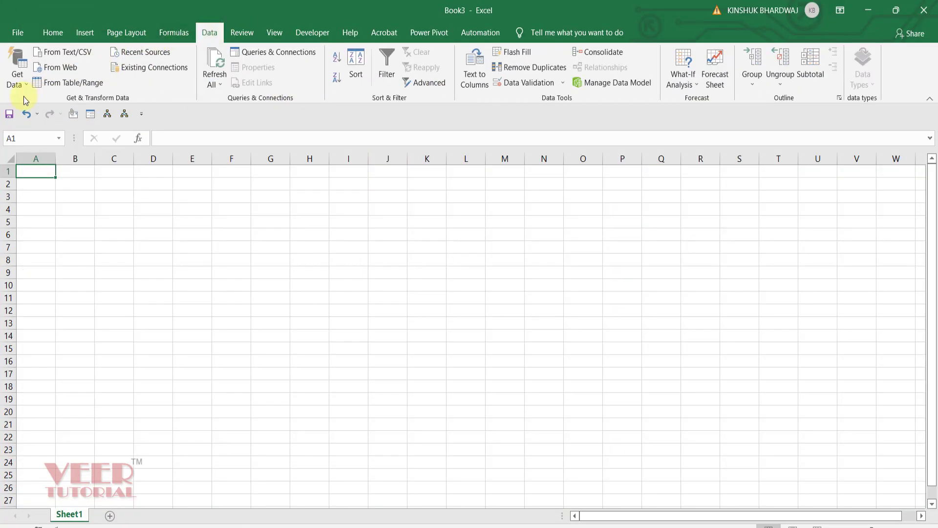
{"action": "left_click", "coordinate": [16, 67]}
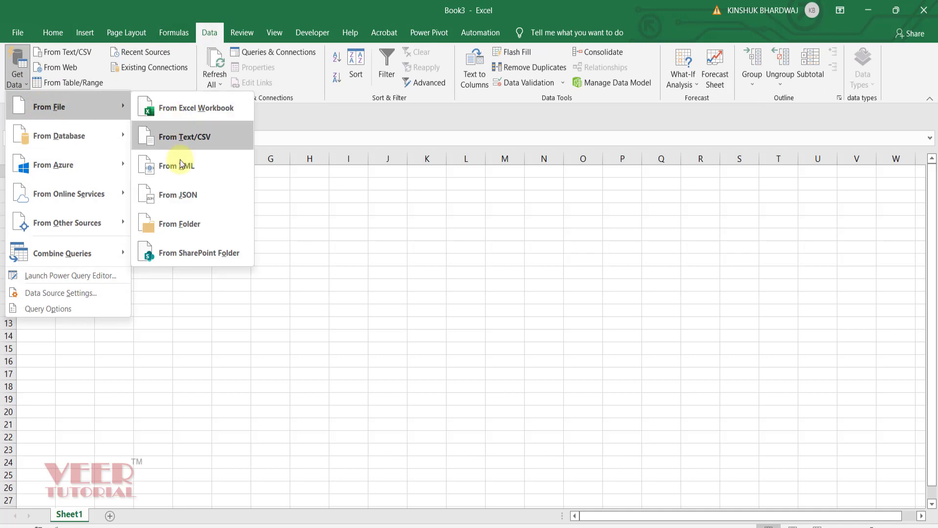
{"action": "left_click", "coordinate": [181, 224]}
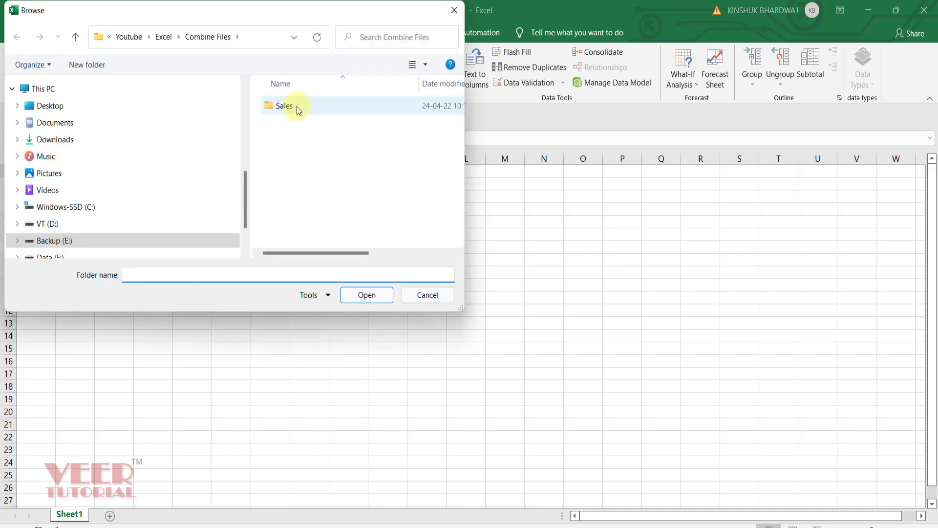
{"action": "left_click", "coordinate": [283, 106]}
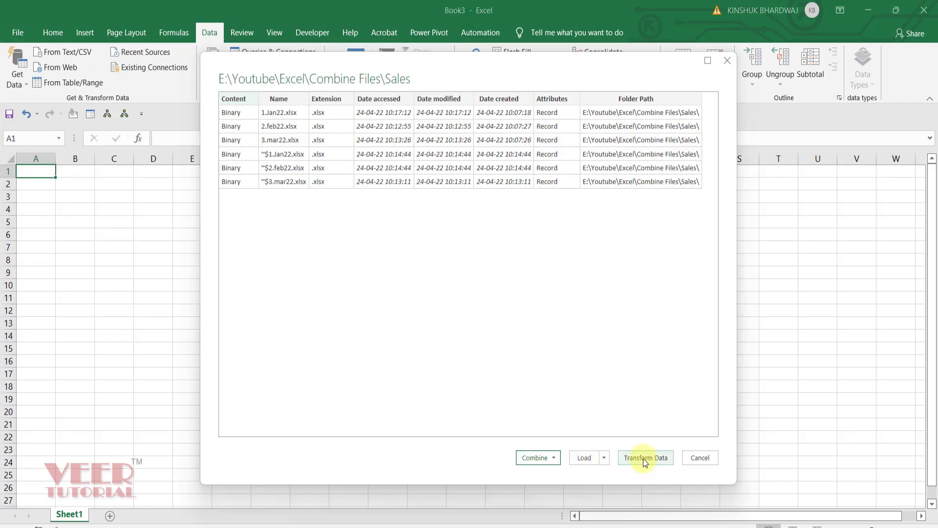
Transform the folder list in Power Query and combine all files using Sheet1.
{"action": "left_click", "coordinate": [645, 458]}
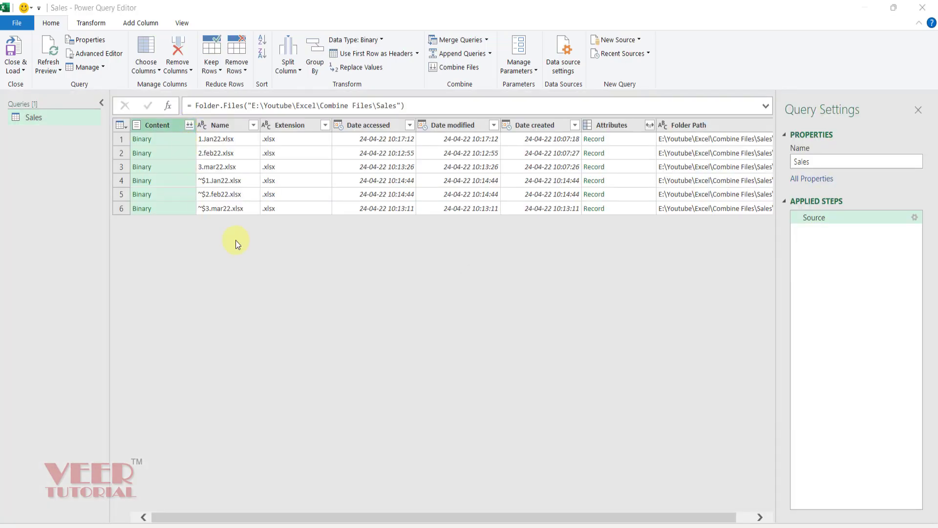
{"action": "left_click", "coordinate": [459, 67]}
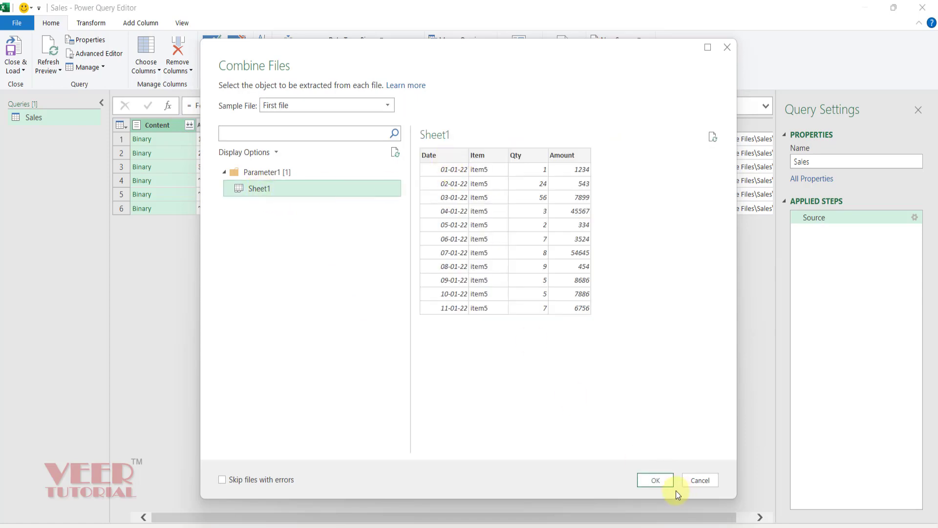
{"action": "left_click", "coordinate": [655, 480]}
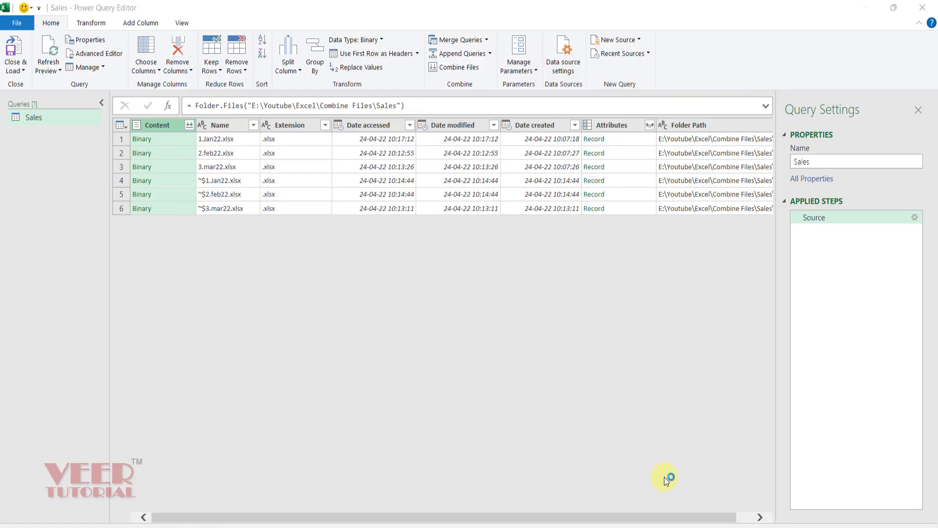
Remove the Source.Name column and load the query as a PivotTable Report.
{"action": "right_click", "coordinate": [162, 125]}
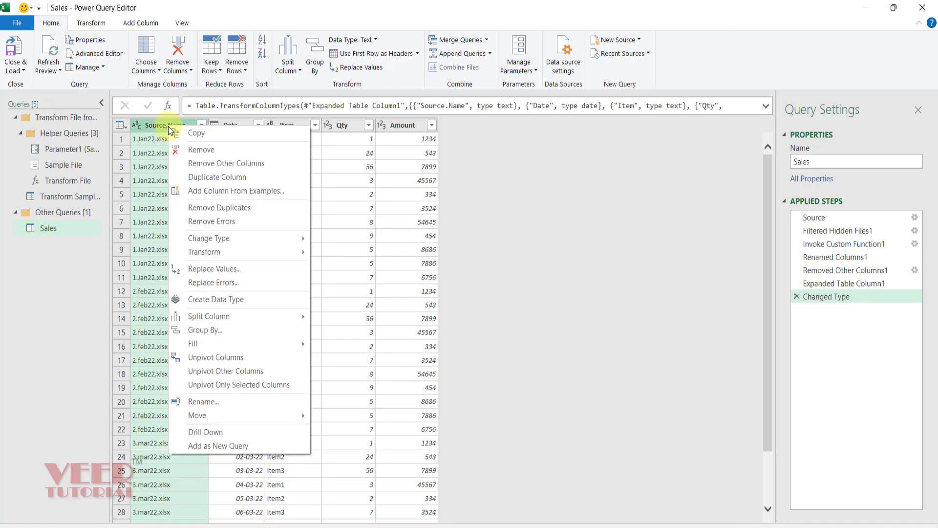
{"action": "left_click", "coordinate": [202, 150]}
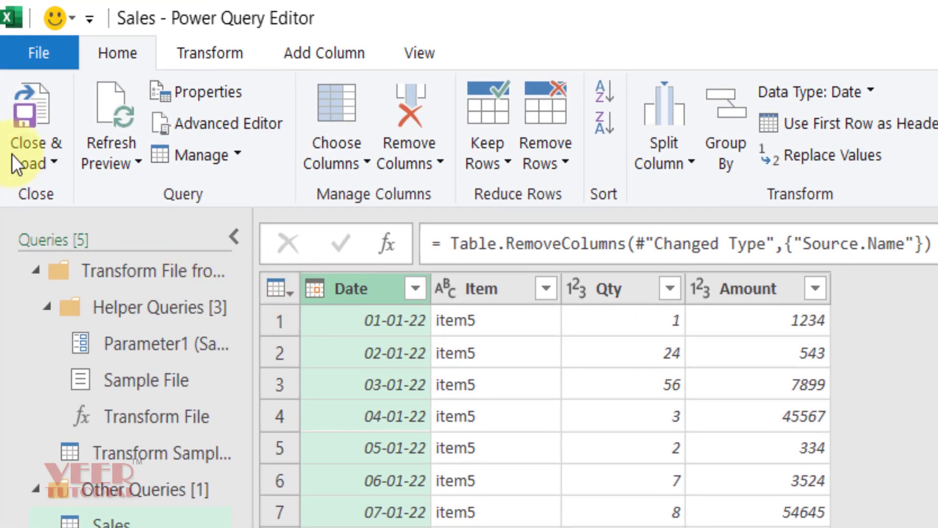
{"action": "mouse_move", "coordinate": [36, 143]}
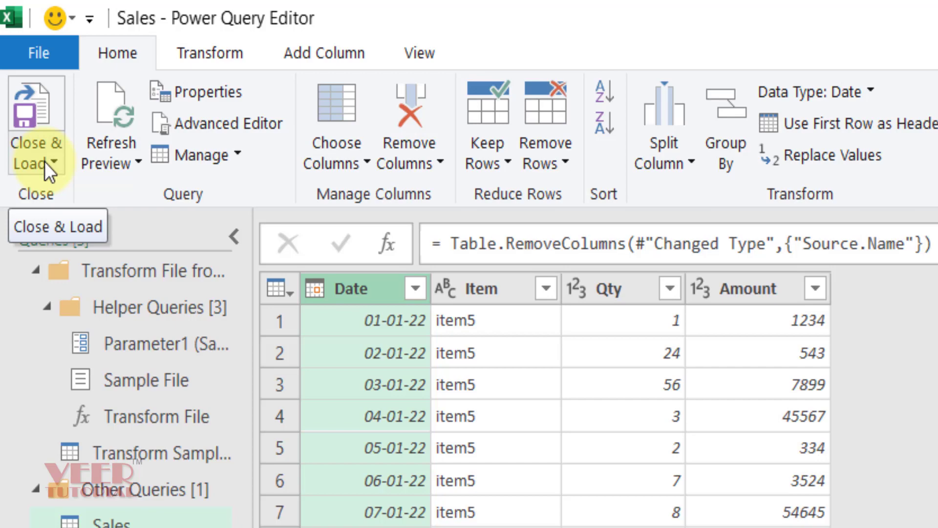
{"action": "left_click", "coordinate": [34, 155]}
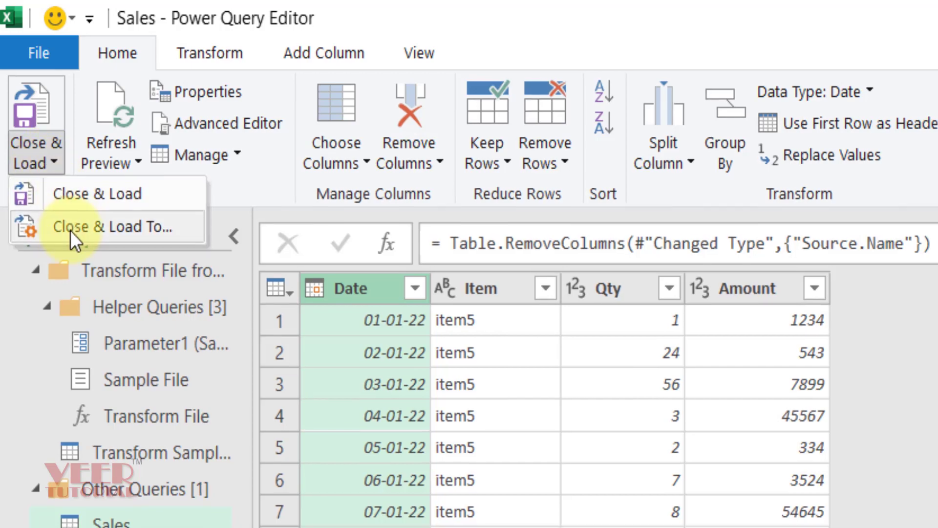
{"action": "left_click", "coordinate": [111, 227]}
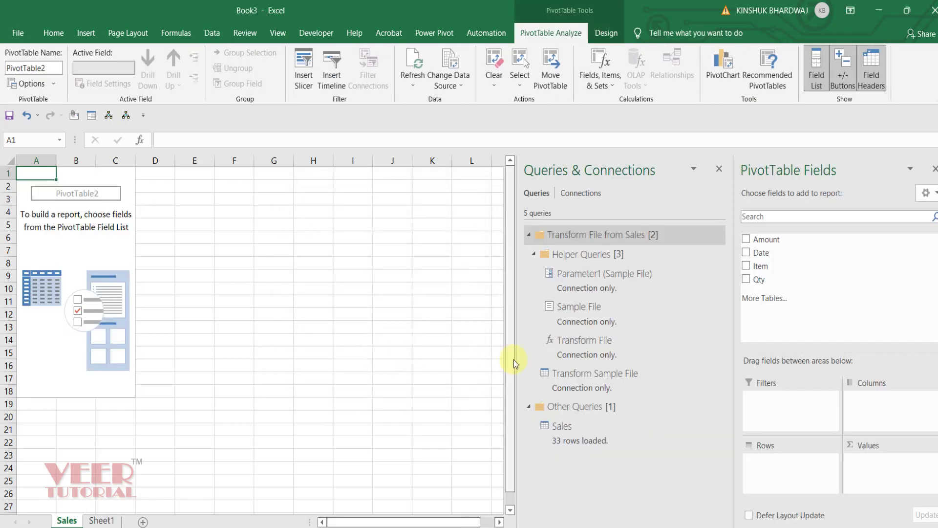
Add Date, grouped by Months, and Item as pivot table rows.
{"action": "left_click", "coordinate": [718, 170]}
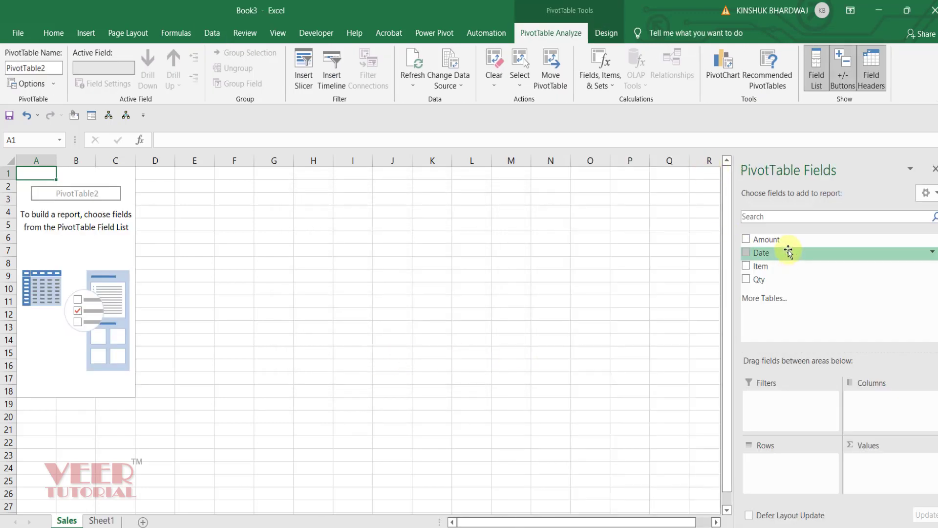
{"action": "left_click", "coordinate": [747, 252]}
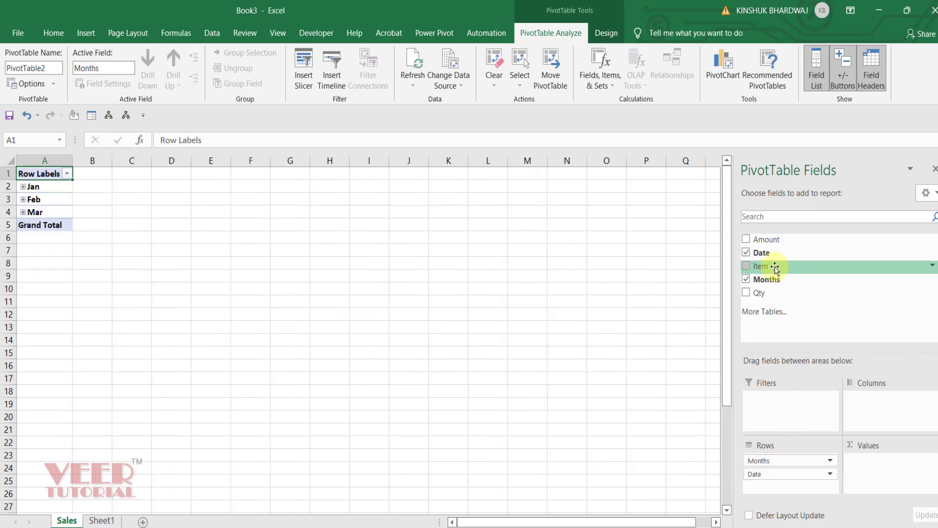
{"action": "left_click", "coordinate": [747, 266]}
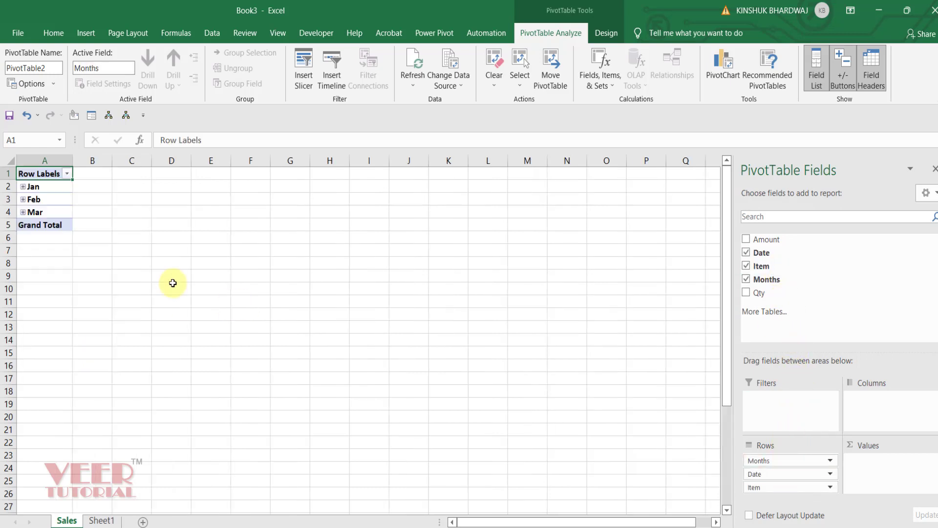
{"action": "right_click", "coordinate": [33, 199]}
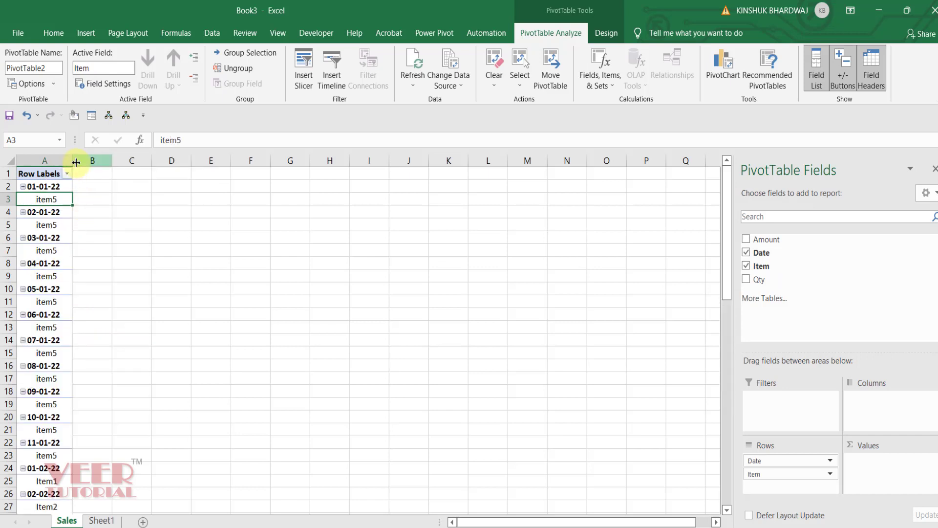
{"action": "left_click", "coordinate": [242, 83]}
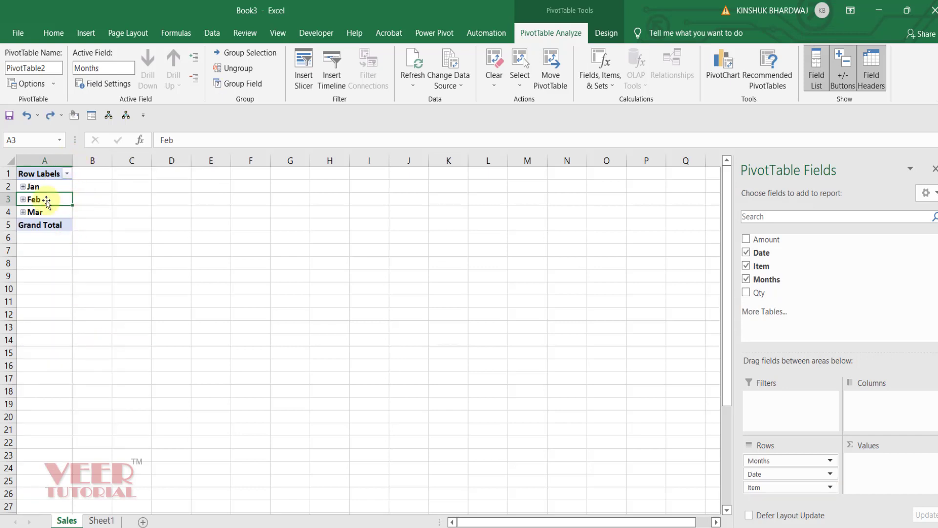
{"action": "mouse_move", "coordinate": [686, 286]}
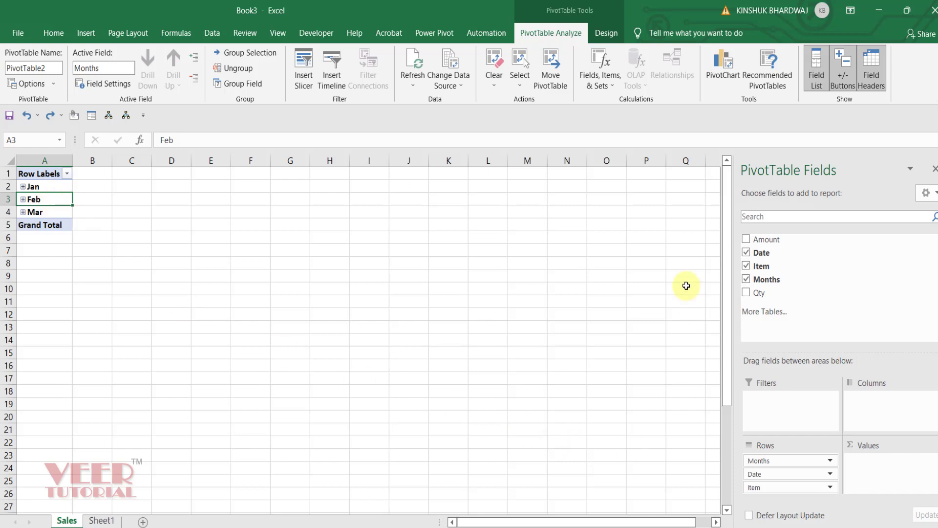
{"action": "mouse_move", "coordinate": [760, 292]}
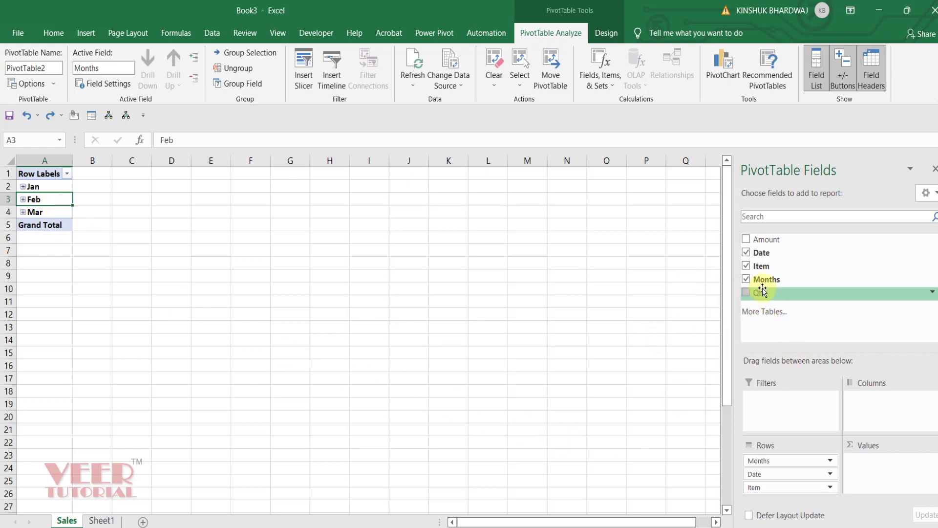
Add Sum of Qty and Sum of Amount values, then expand January.
{"action": "left_click", "coordinate": [746, 293]}
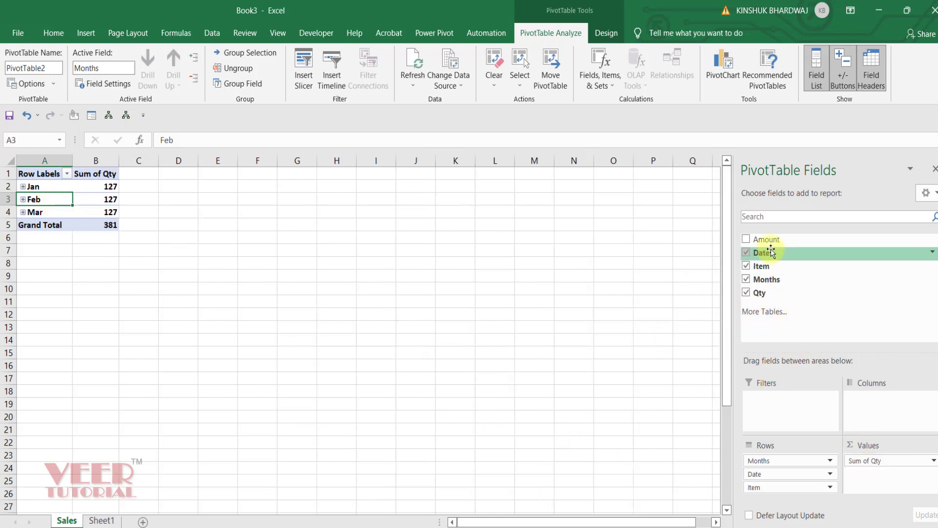
{"action": "left_click", "coordinate": [747, 239]}
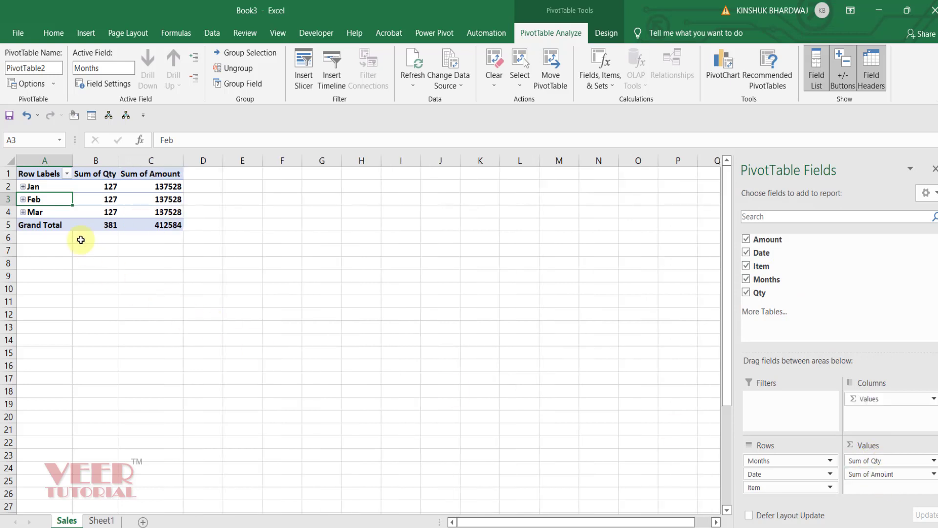
{"action": "left_click", "coordinate": [22, 187]}
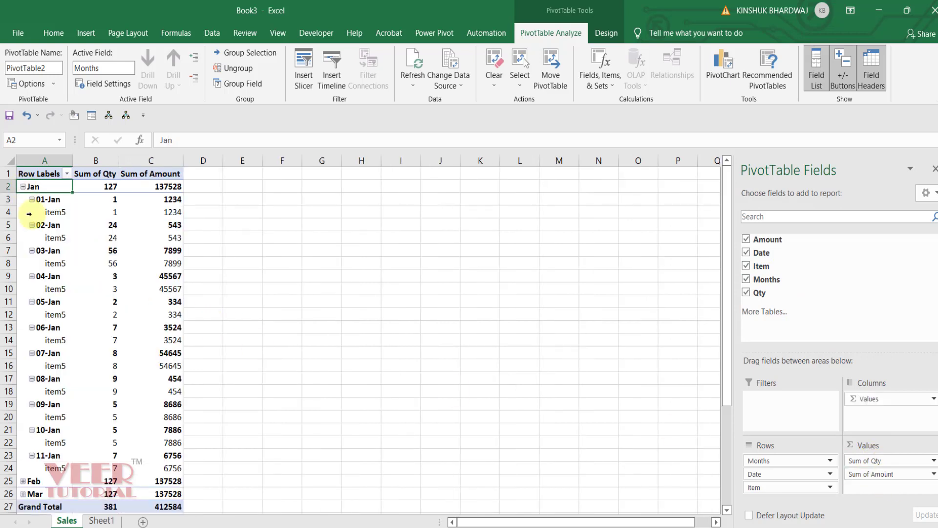
{"action": "mouse_move", "coordinate": [277, 244]}
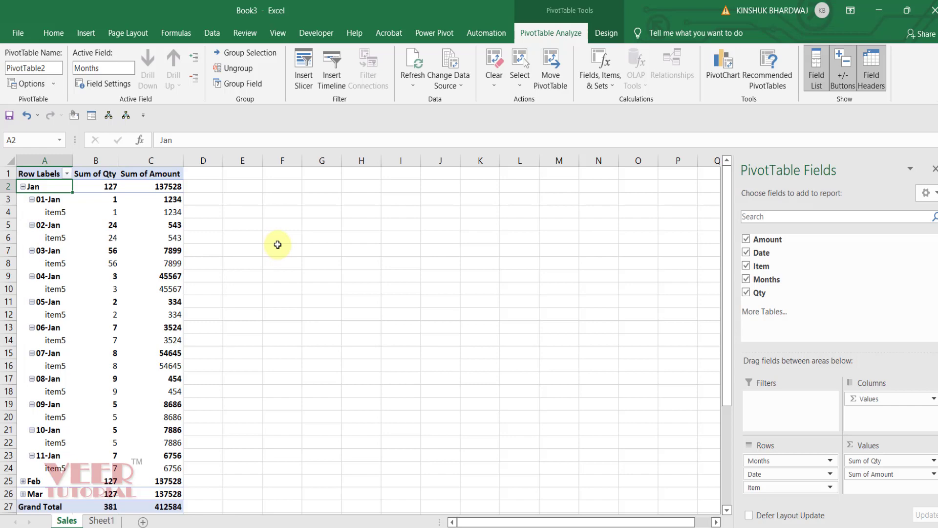